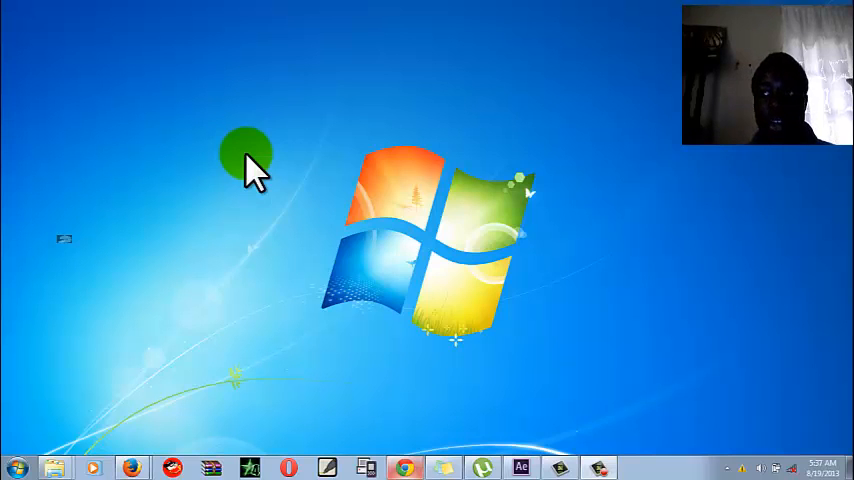
{"action": "mouse_move", "coordinate": [75, 385]}
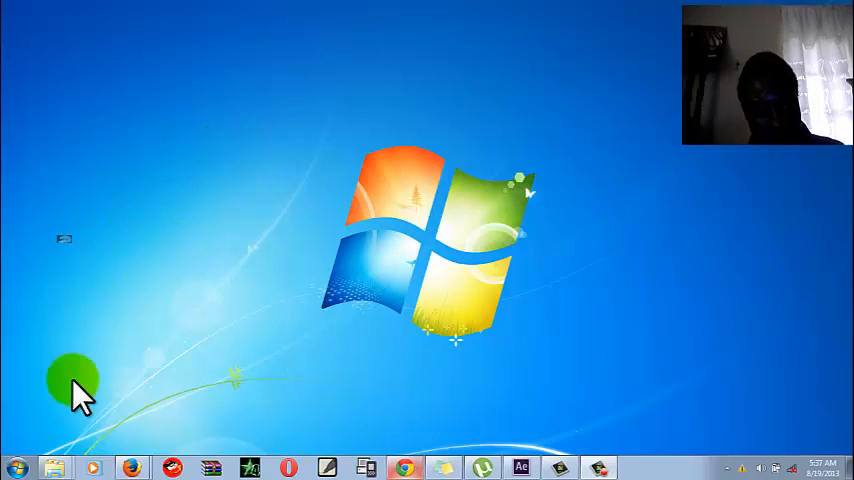
Step: Open the Documents library from the Start menu
{"action": "left_click", "coordinate": [16, 467]}
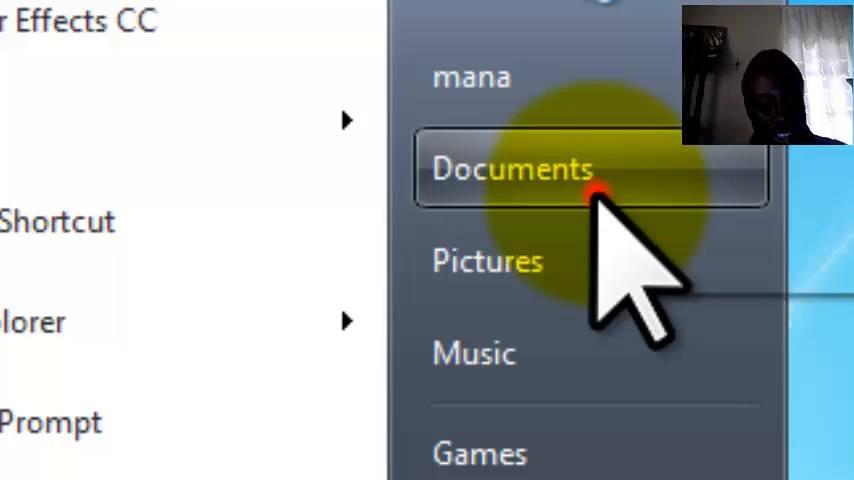
{"action": "left_click", "coordinate": [512, 168]}
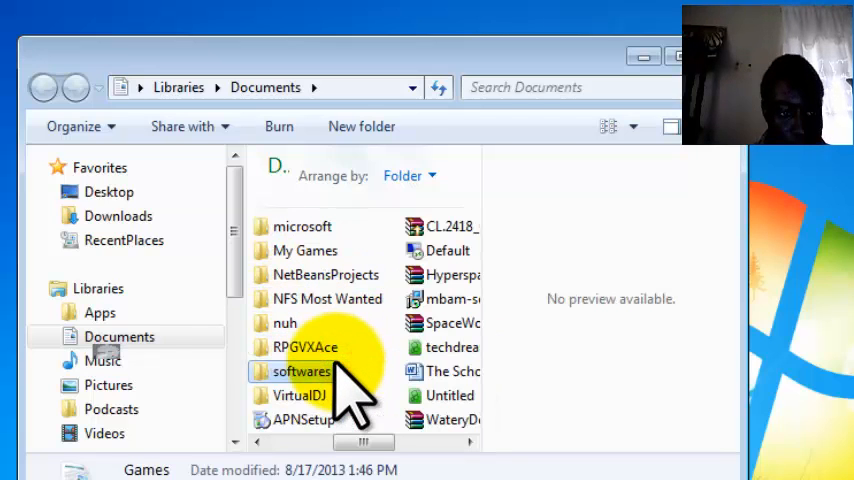
Step: Open softwares, then CD and DVD Tools, to start UNetbootin
{"action": "left_click", "coordinate": [302, 371]}
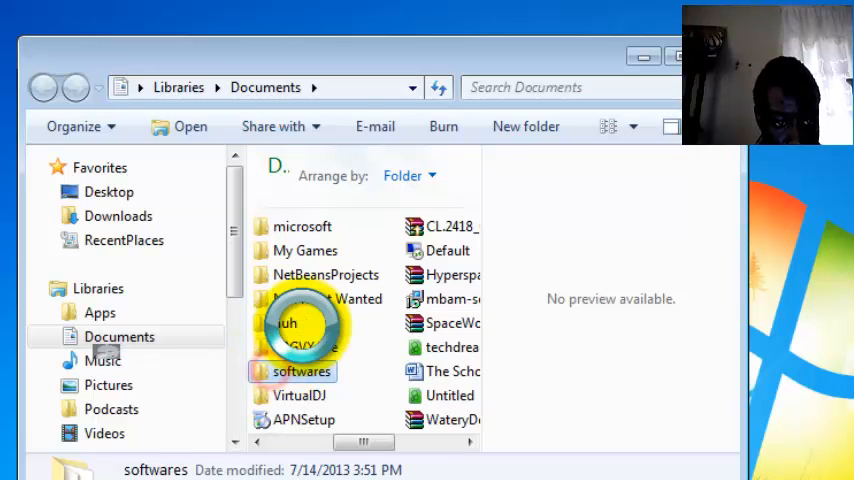
{"action": "double_click", "coordinate": [302, 371]}
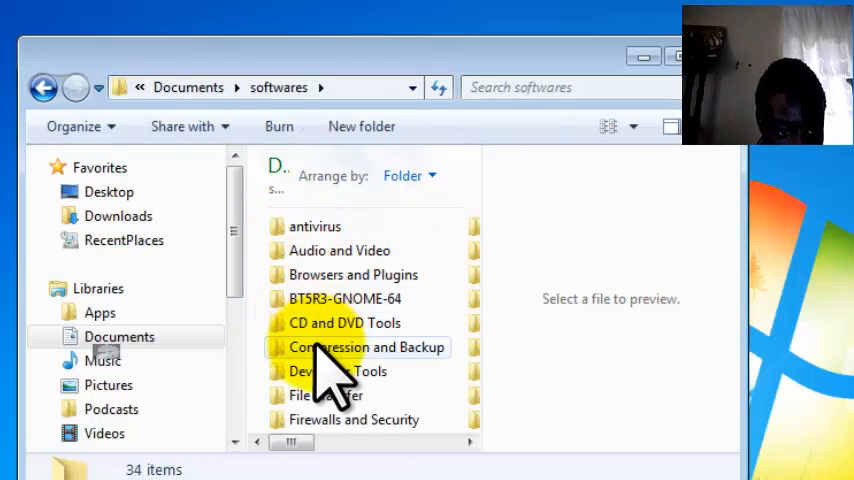
{"action": "left_click", "coordinate": [343, 322]}
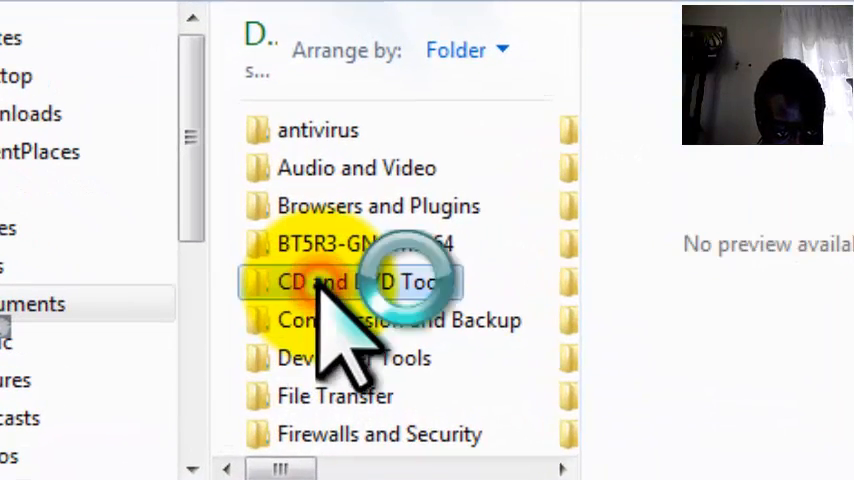
{"action": "double_click", "coordinate": [359, 282]}
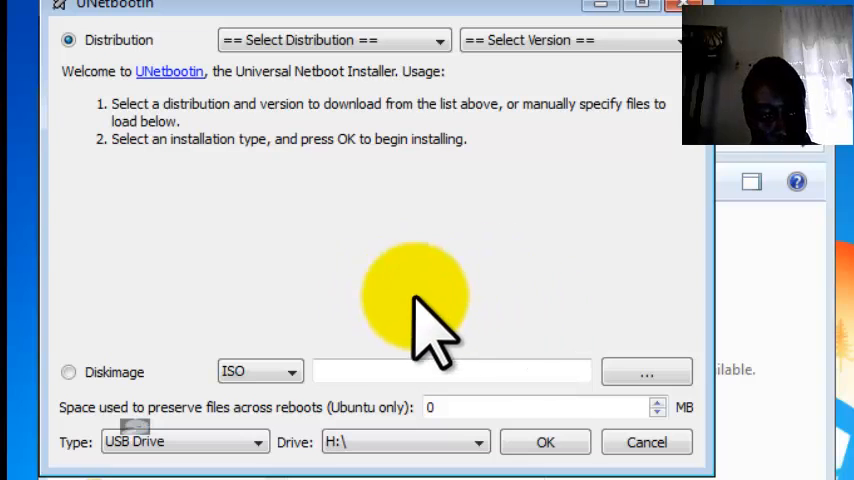
{"action": "mouse_move", "coordinate": [360, 200]}
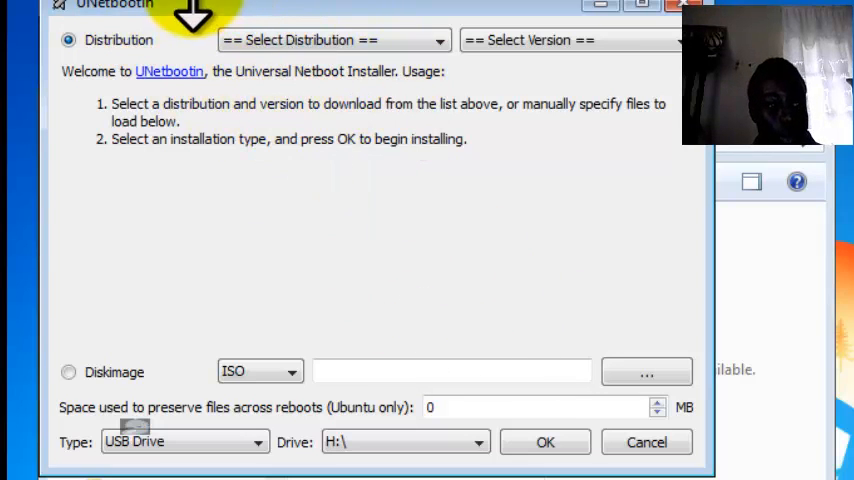
{"action": "left_click", "coordinate": [438, 40]}
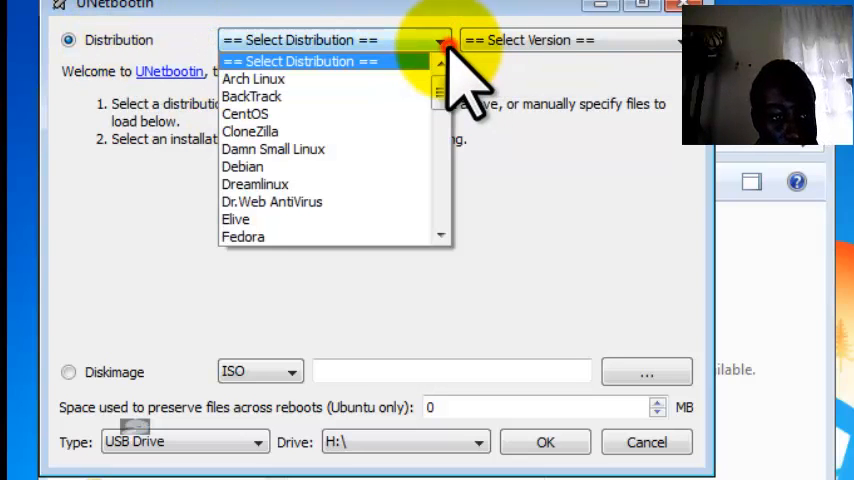
{"action": "mouse_move", "coordinate": [455, 150]}
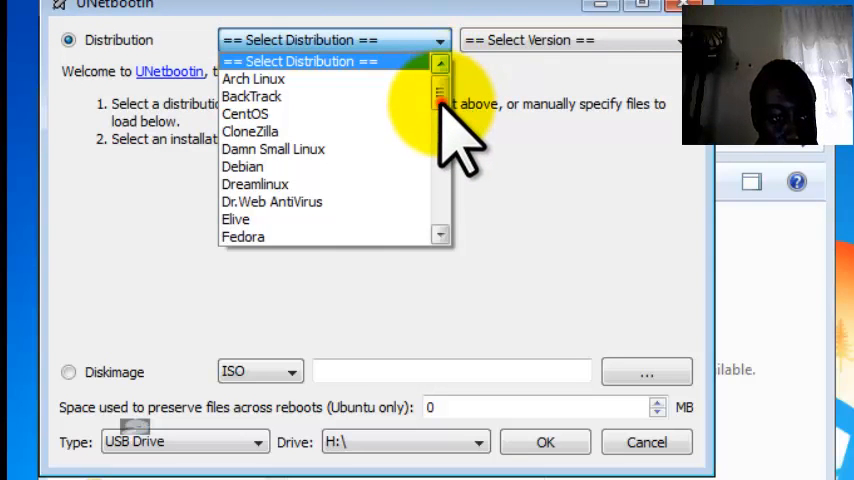
{"action": "scroll", "scroll_direction": "down", "scroll_amount": 3}
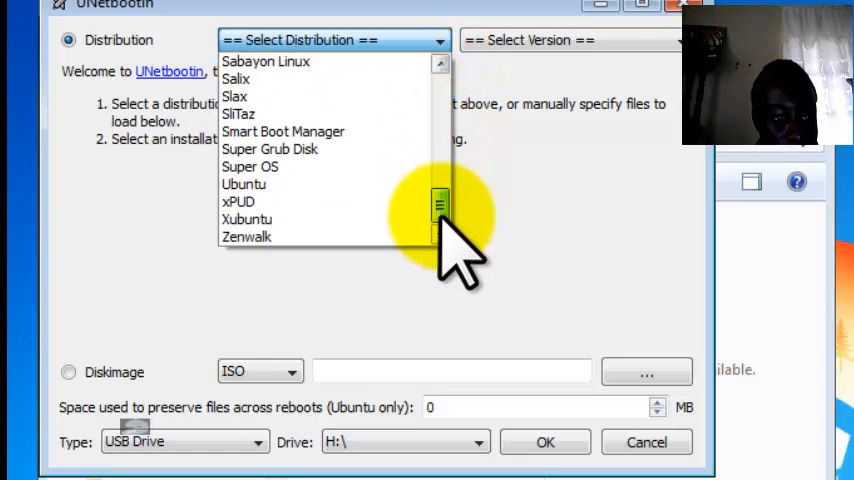
{"action": "scroll", "scroll_direction": "up", "scroll_amount": 3}
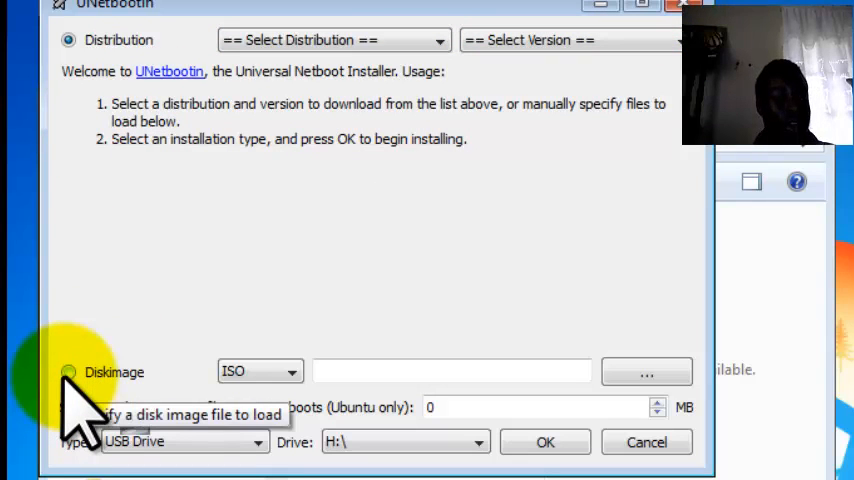
Step: Choose Diskimage with ISO type and browse for the image file
{"action": "left_click", "coordinate": [68, 372]}
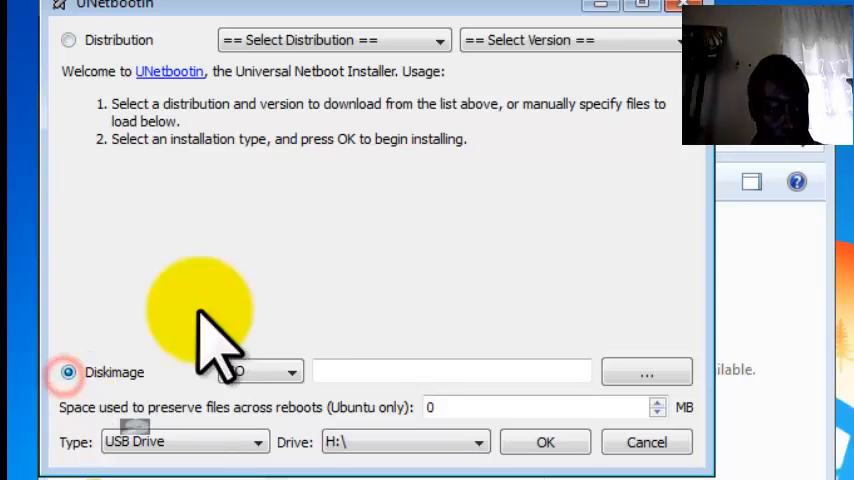
{"action": "left_click", "coordinate": [290, 372]}
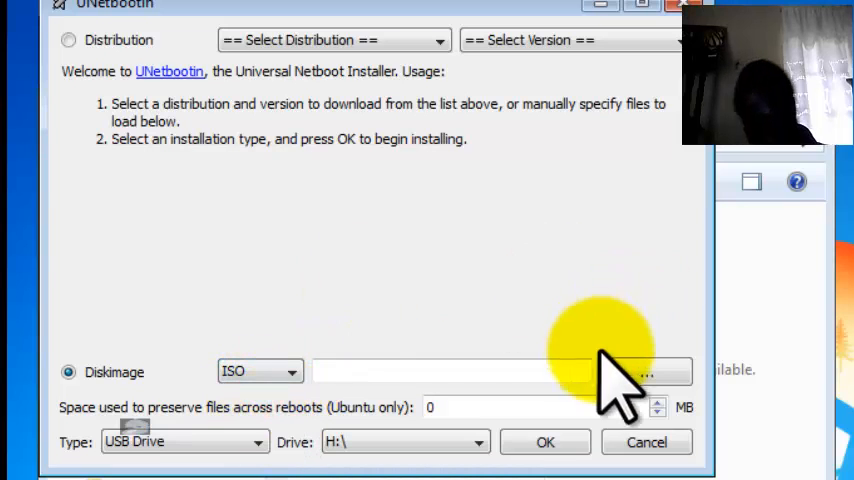
{"action": "mouse_move", "coordinate": [647, 372]}
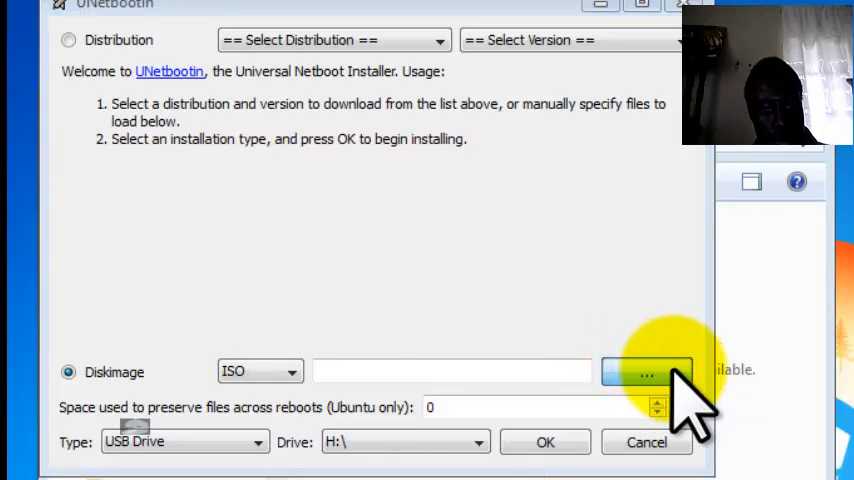
{"action": "left_click", "coordinate": [646, 371]}
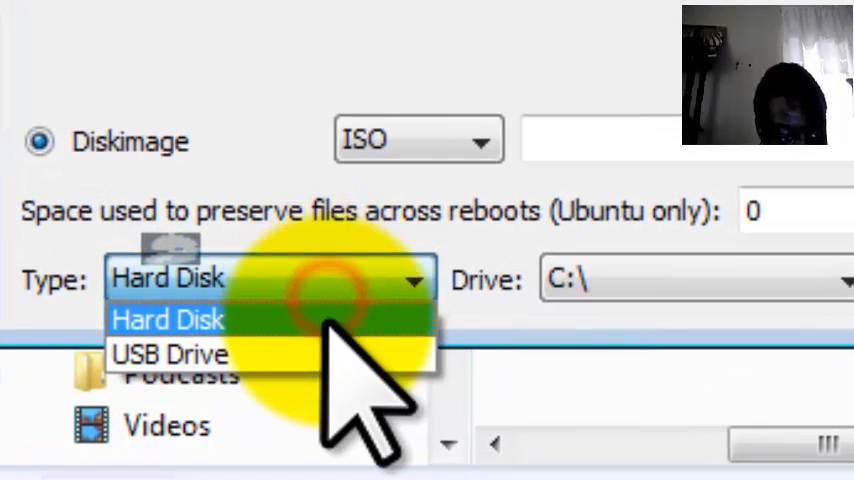
Step: Set the installation type to USB Drive, keeping drive H:\
{"action": "left_click", "coordinate": [170, 353]}
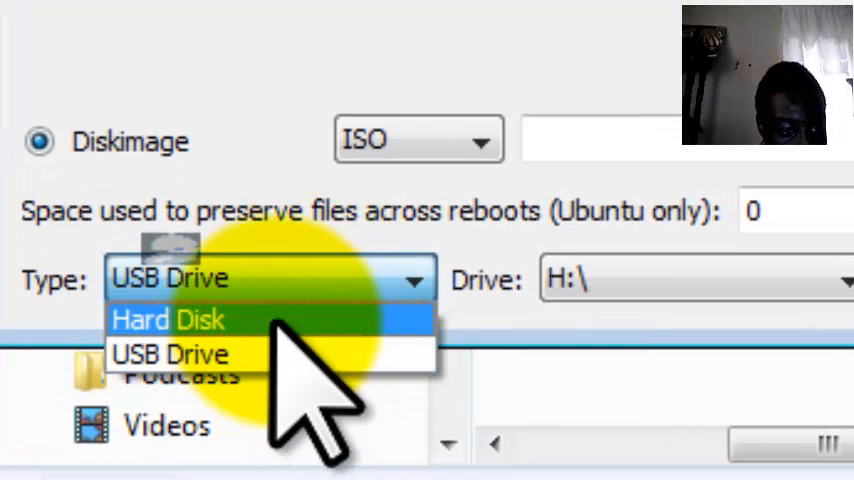
{"action": "left_click", "coordinate": [170, 354]}
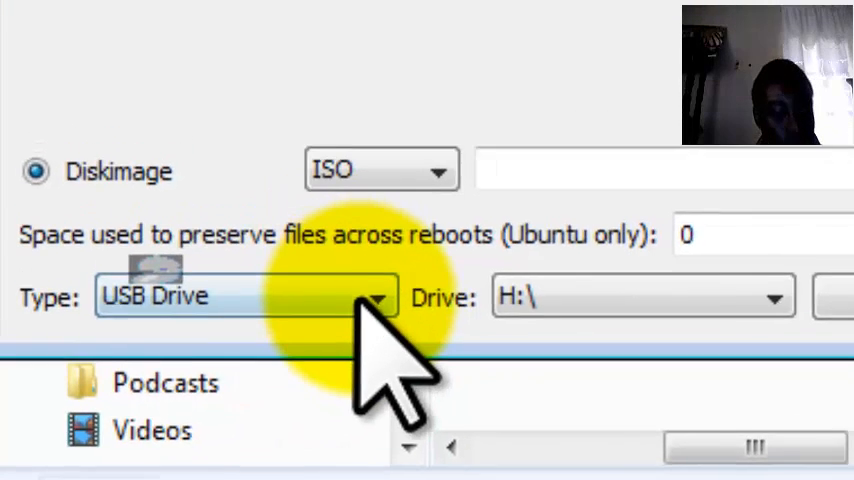
{"action": "left_click", "coordinate": [527, 355]}
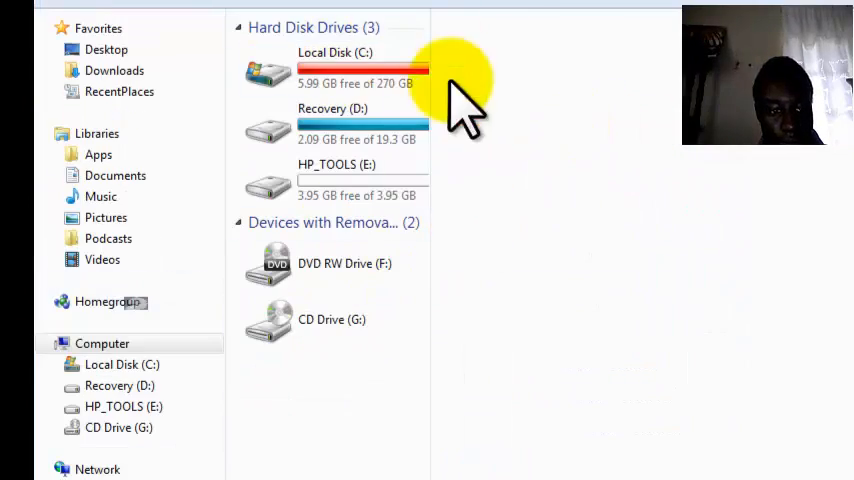
{"action": "mouse_move", "coordinate": [445, 100]}
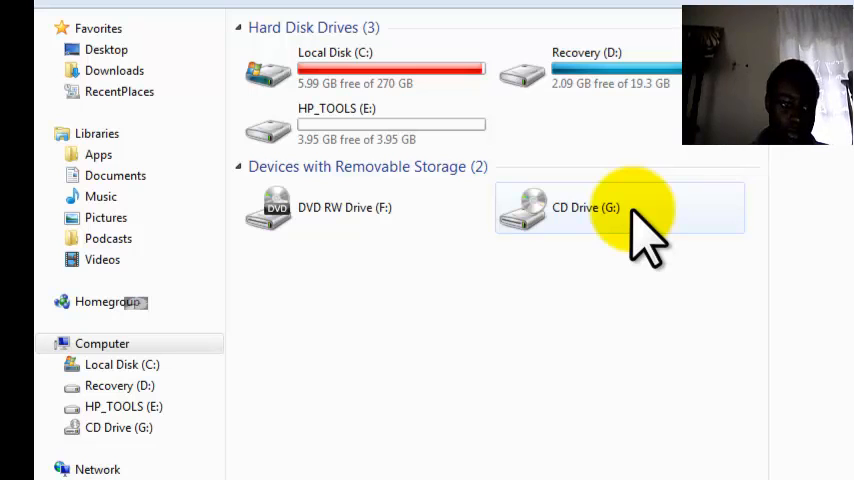
{"action": "mouse_move", "coordinate": [490, 330]}
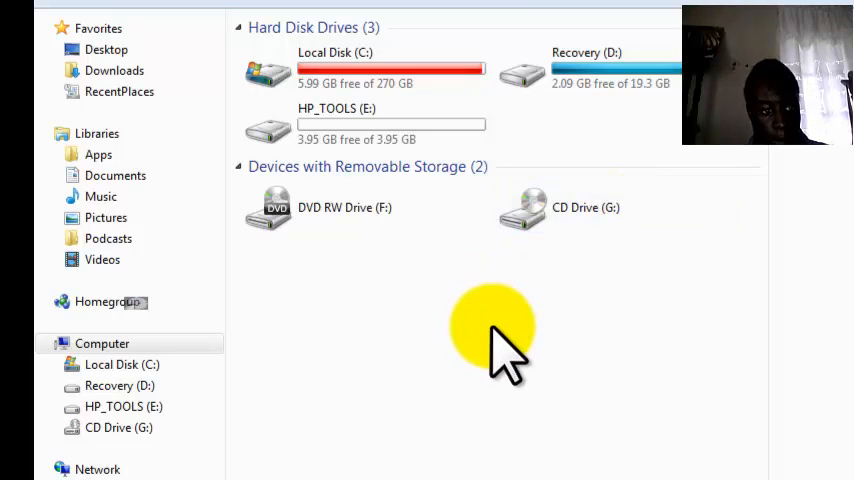
{"action": "mouse_move", "coordinate": [490, 300]}
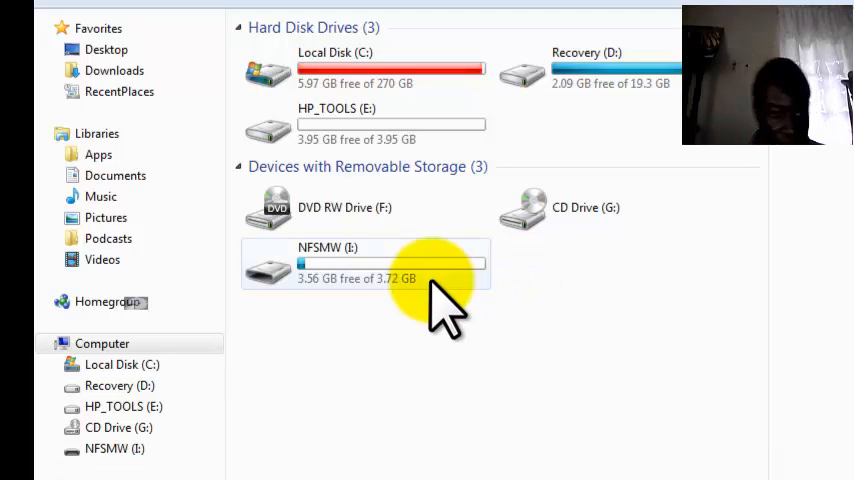
Step: Open the NFSMW (I:) removable drive in Computer
{"action": "double_click", "coordinate": [390, 263]}
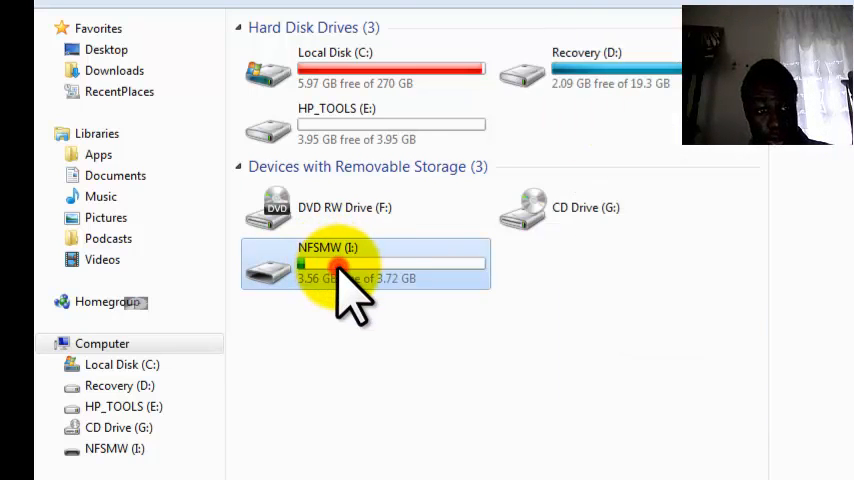
{"action": "double_click", "coordinate": [365, 263]}
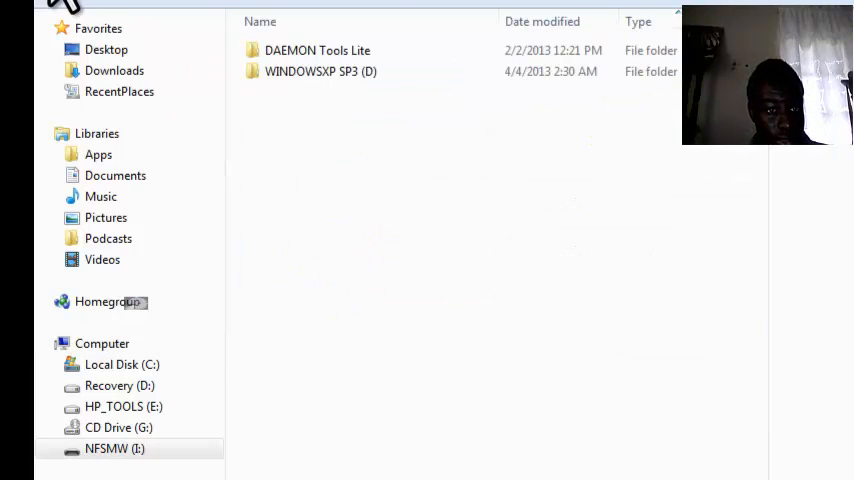
Step: Quick-format the NFSMW (I:) drive, acknowledge completion, and close the format window
{"action": "left_click", "coordinate": [101, 343]}
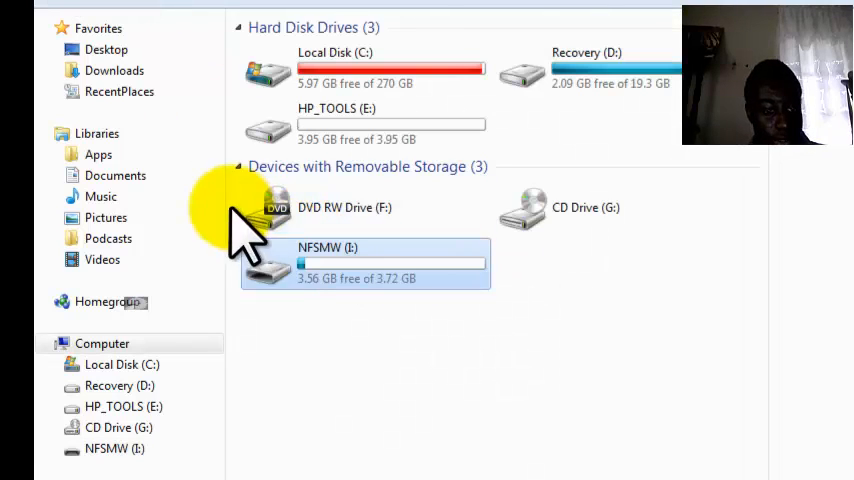
{"action": "right_click", "coordinate": [365, 262]}
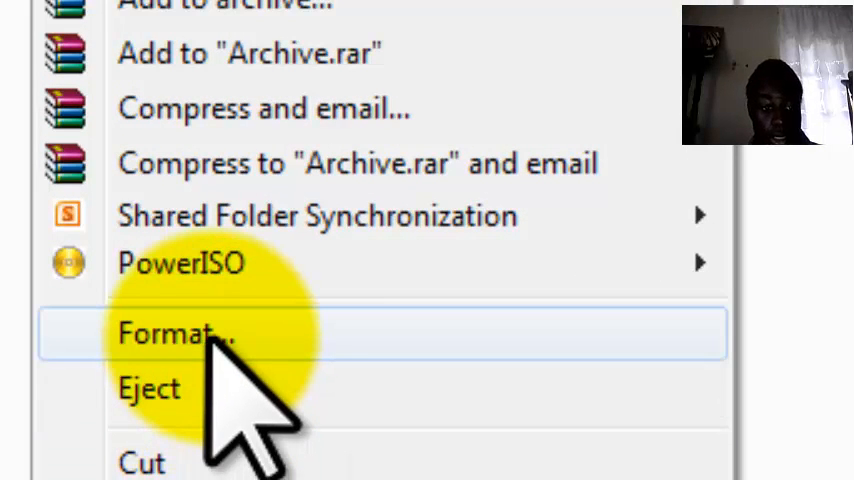
{"action": "left_click", "coordinate": [180, 333]}
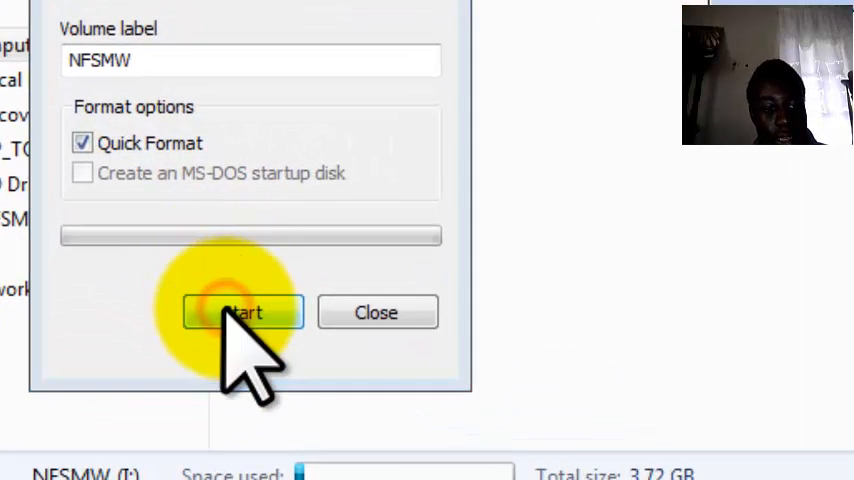
{"action": "left_click", "coordinate": [242, 312]}
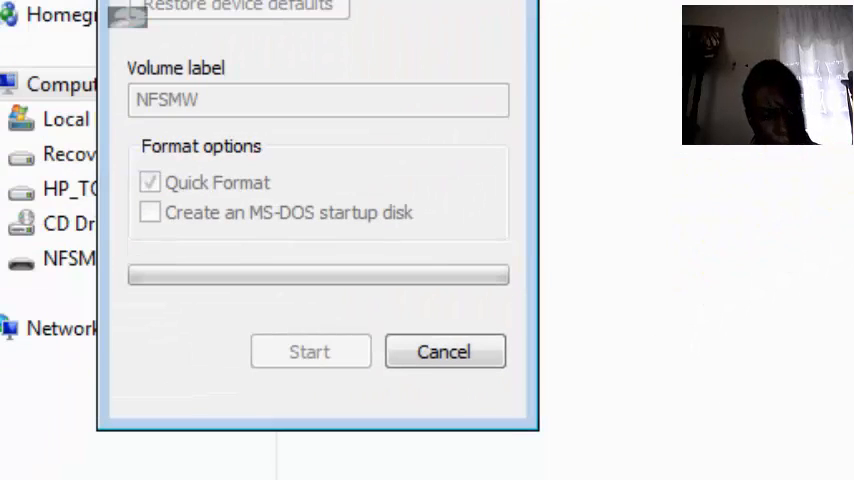
{"action": "left_click", "coordinate": [310, 351]}
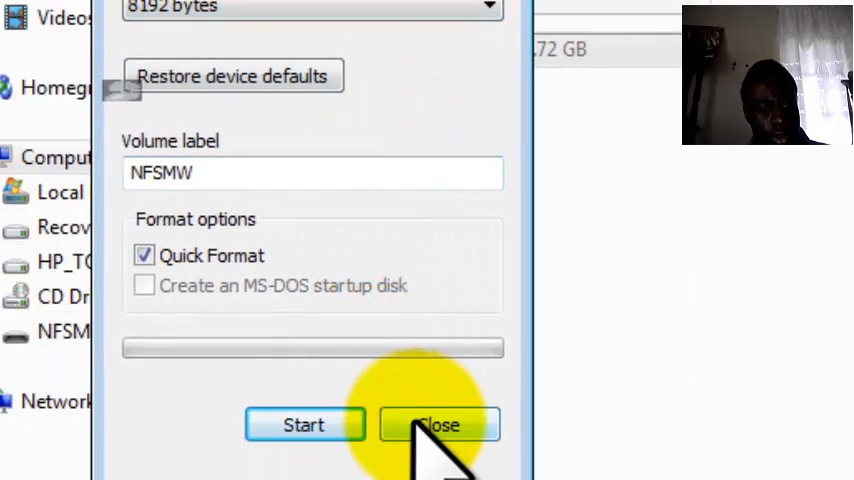
{"action": "left_click", "coordinate": [439, 424]}
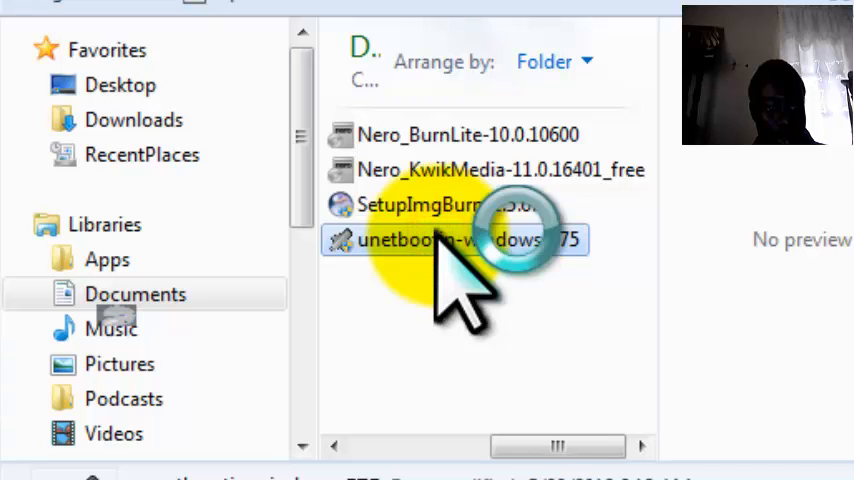
{"action": "mouse_move", "coordinate": [540, 280]}
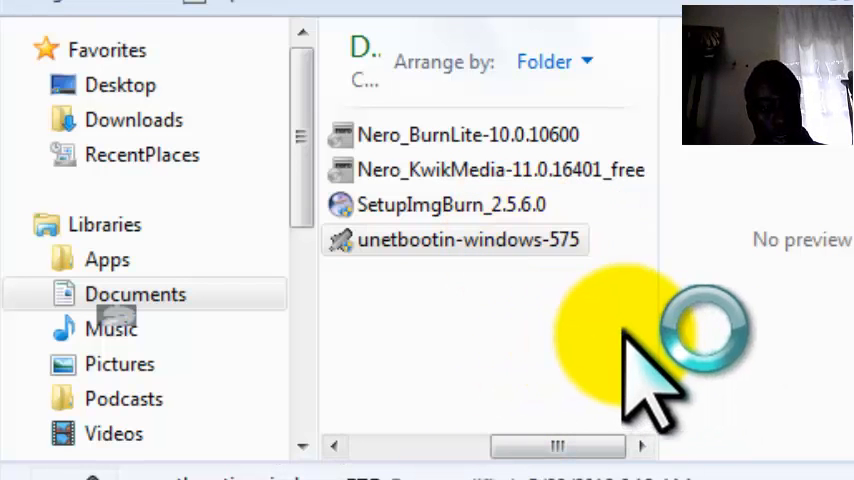
{"action": "mouse_move", "coordinate": [620, 380]}
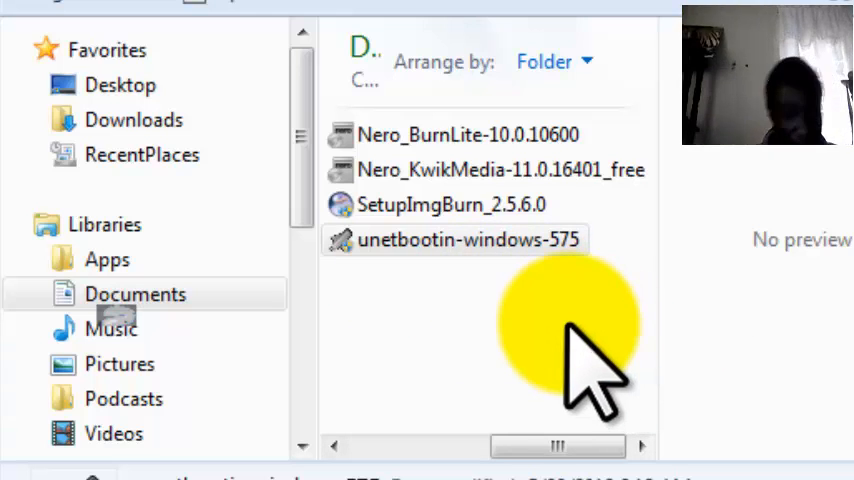
Step: Launch UNetbootin, choose Diskimage, target drive I:\, and preserve 2048 MB
{"action": "double_click", "coordinate": [466, 239]}
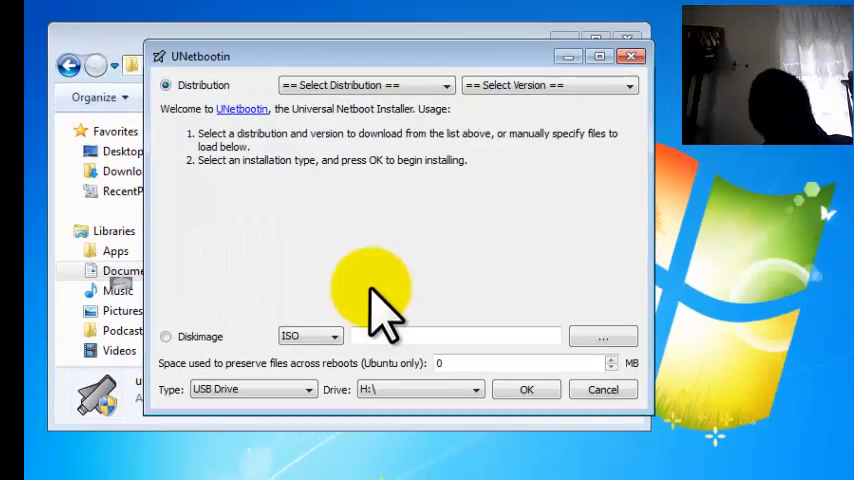
{"action": "left_click", "coordinate": [166, 336]}
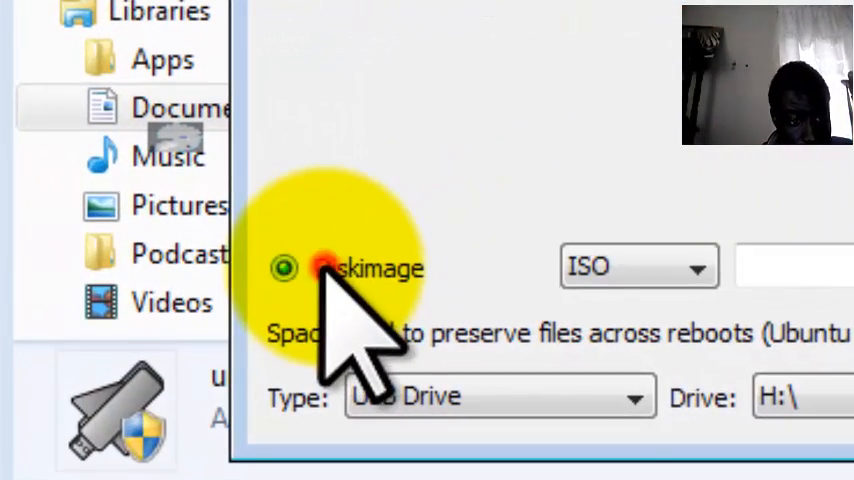
{"action": "left_click", "coordinate": [350, 311]}
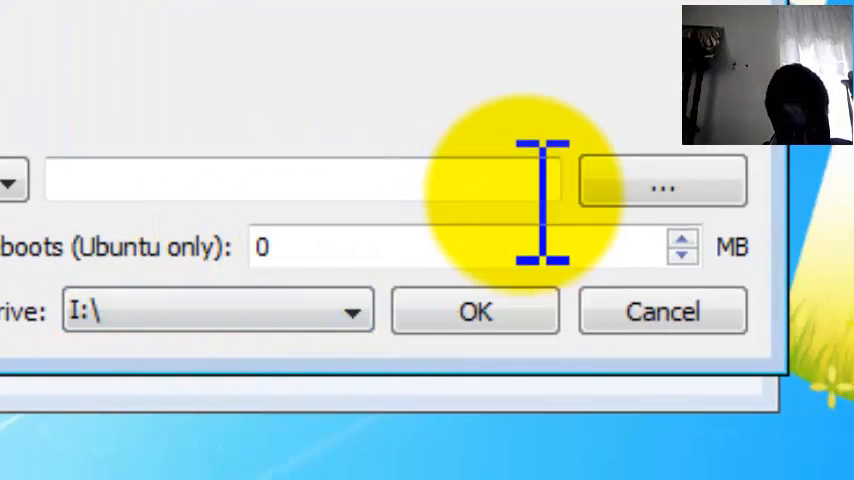
{"action": "mouse_move", "coordinate": [395, 190]}
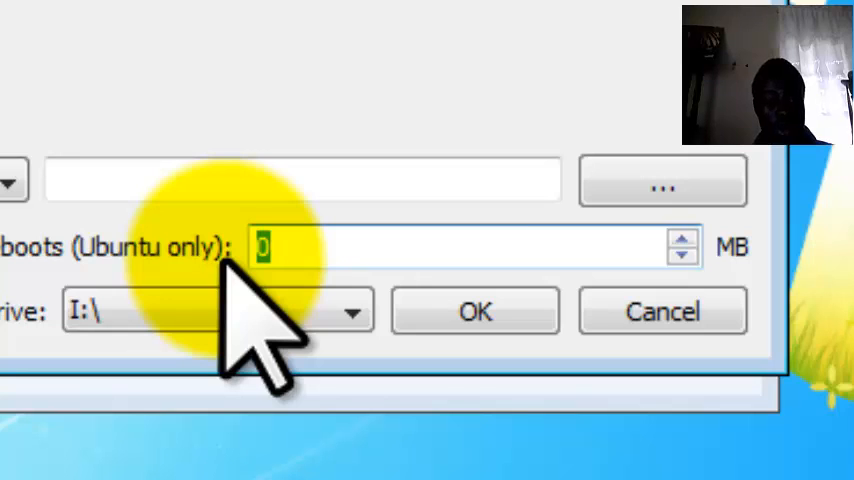
{"action": "type", "text": "20"}
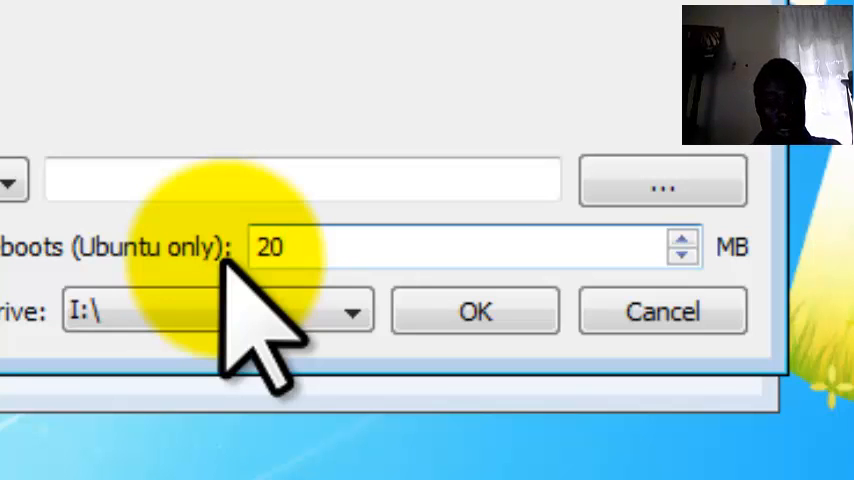
{"action": "type", "text": "2048"}
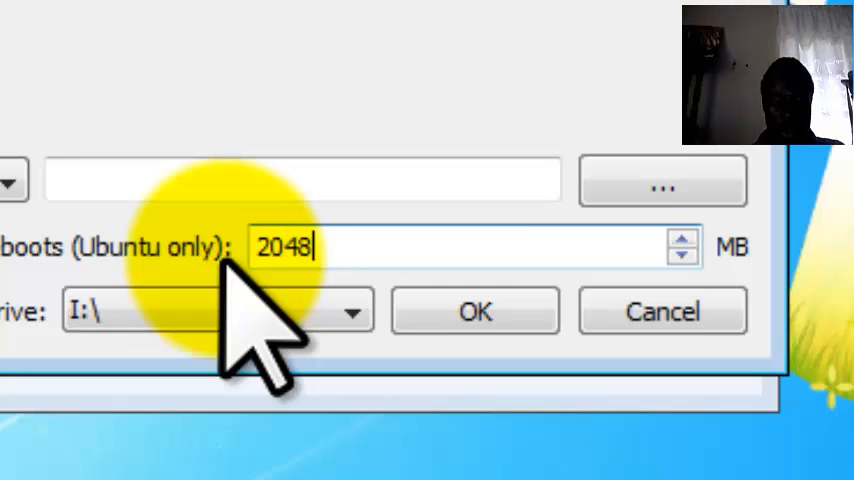
{"action": "mouse_move", "coordinate": [663, 182]}
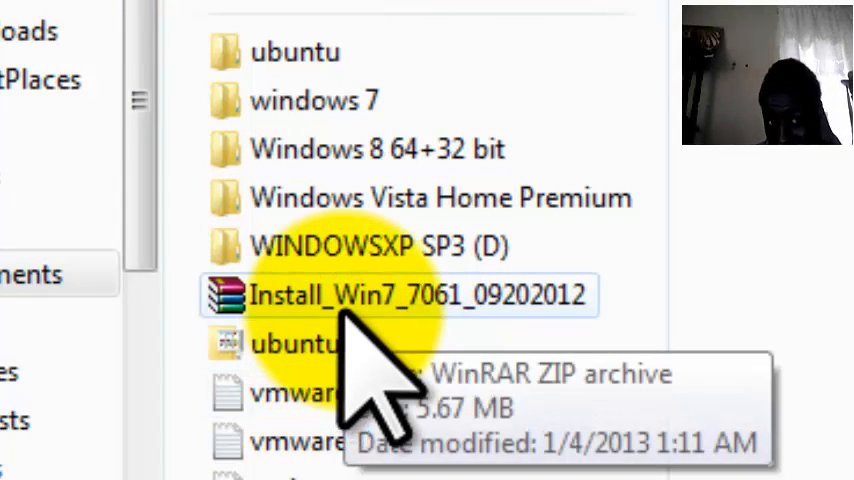
Step: Browse to the softwares\OS folder and select ubuntu.iso
{"action": "left_click", "coordinate": [440, 197]}
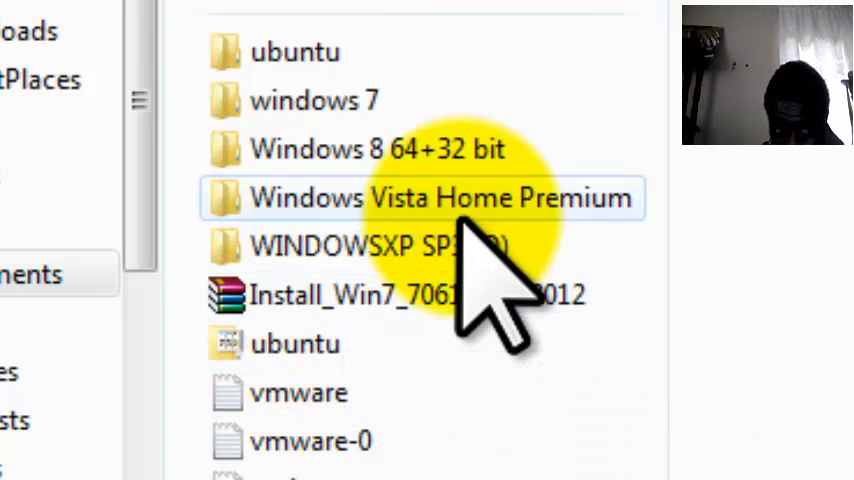
{"action": "left_click", "coordinate": [360, 247]}
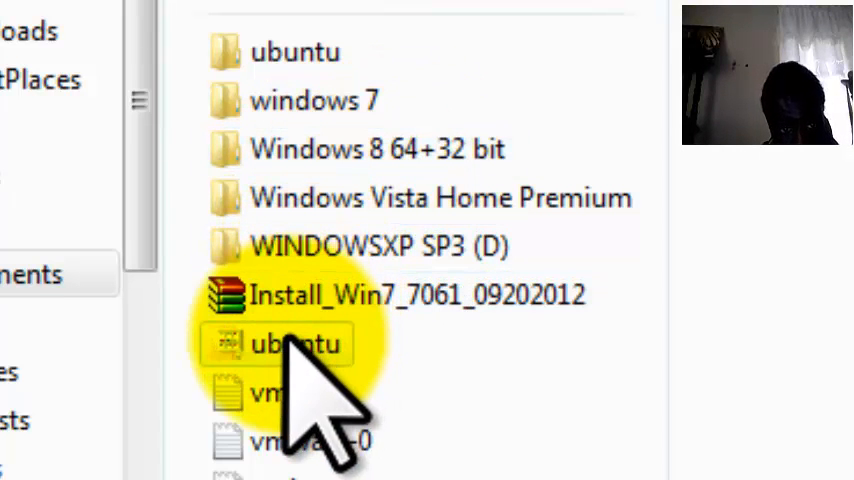
{"action": "left_click", "coordinate": [294, 344]}
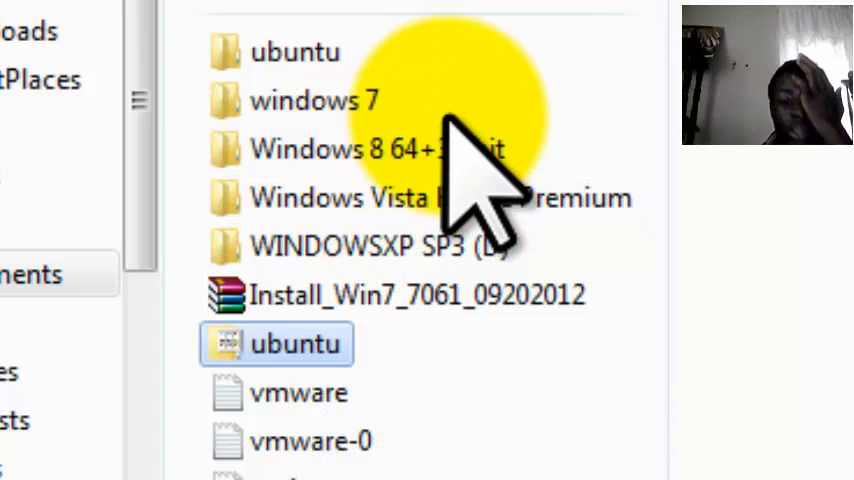
{"action": "mouse_move", "coordinate": [320, 390]}
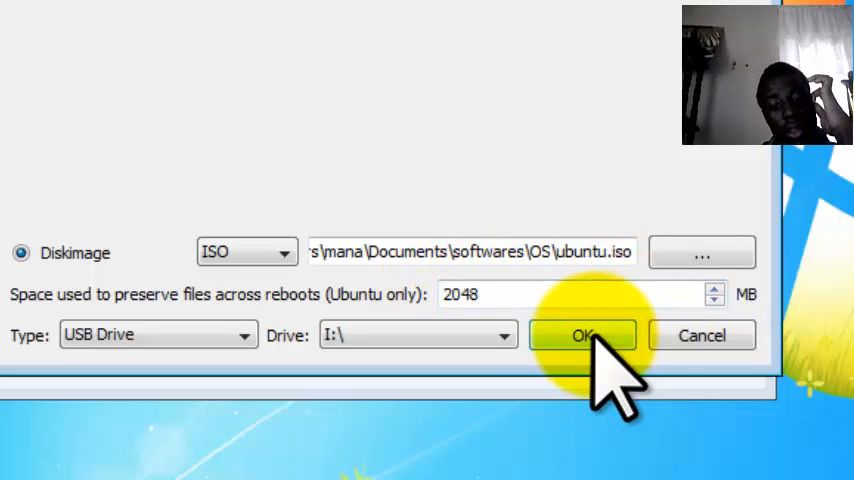
Step: Confirm with OK to write ubuntu.iso onto drive I:
{"action": "left_click", "coordinate": [585, 335]}
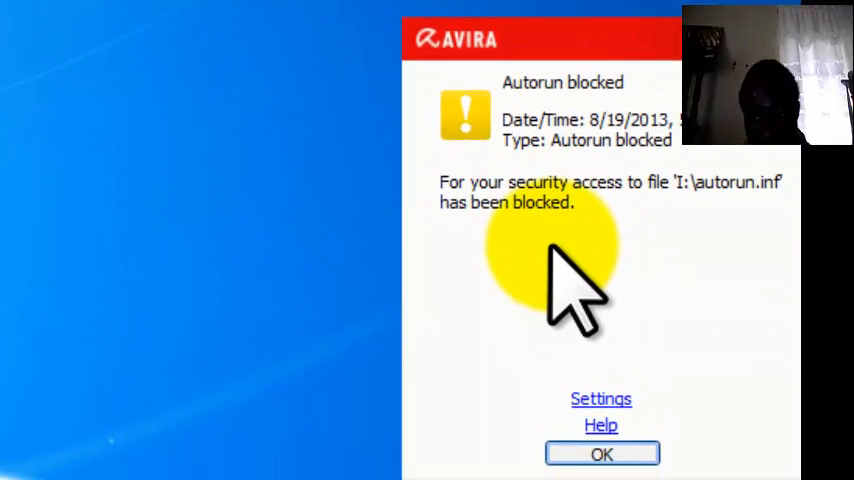
{"action": "mouse_move", "coordinate": [602, 460]}
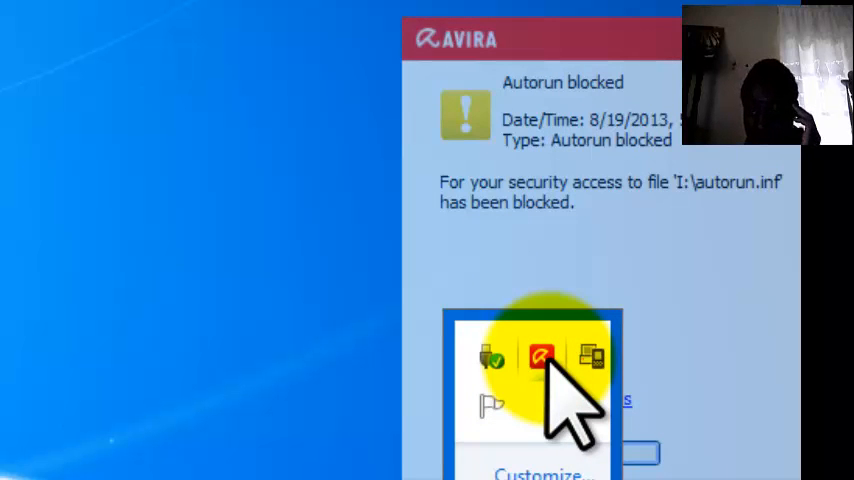
{"action": "left_click", "coordinate": [540, 357]}
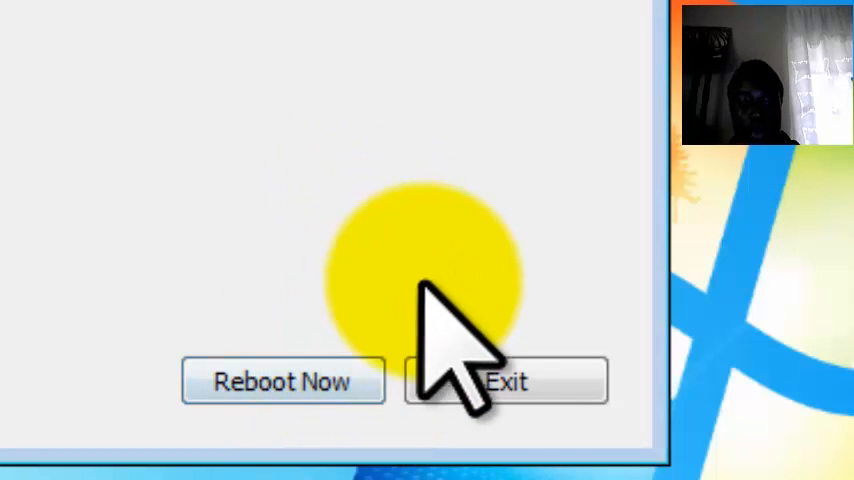
Step: Exit UNetbootin and select NFSMW (I:) showing 1.02 GB free of 3.72 GB
{"action": "left_click", "coordinate": [506, 381]}
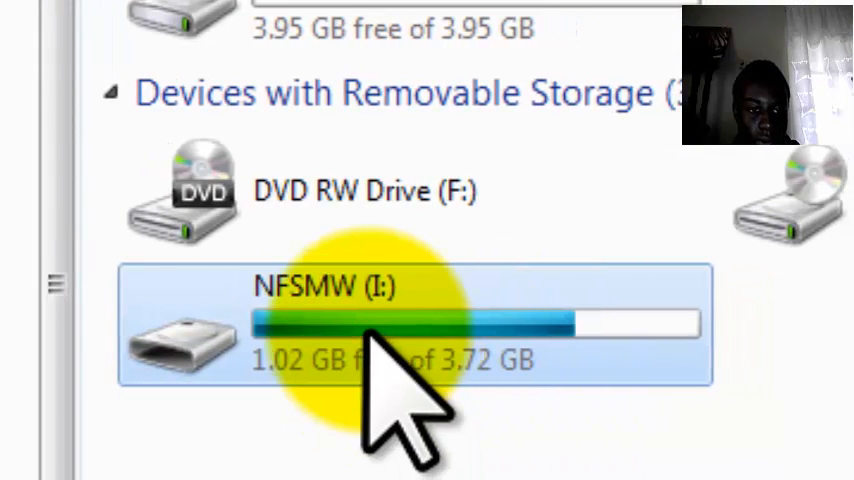
{"action": "left_click", "coordinate": [360, 330]}
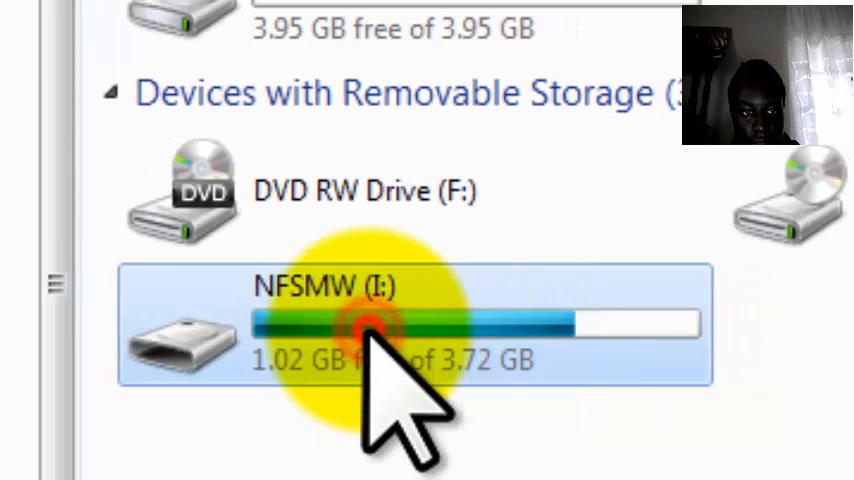